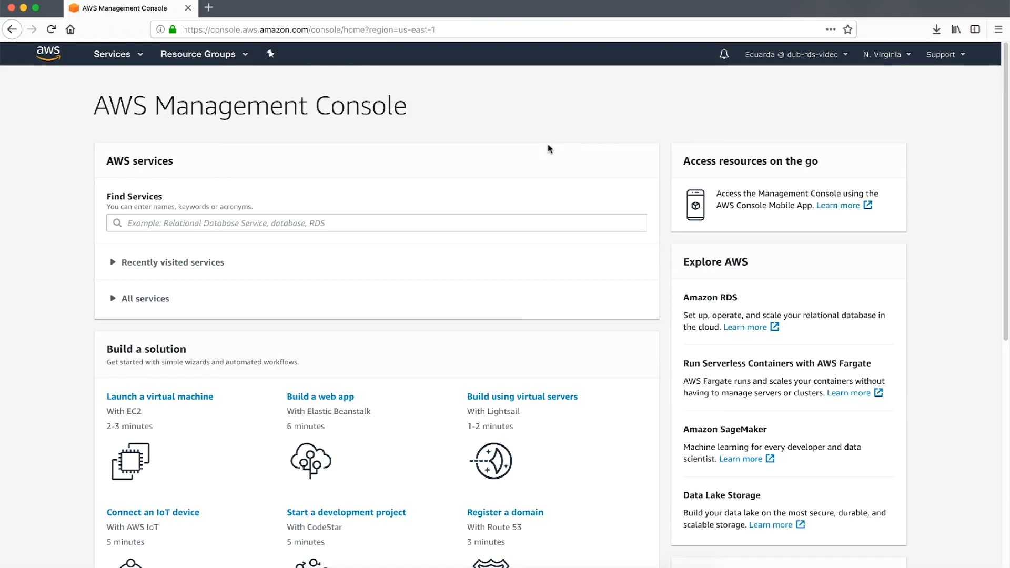
{"action": "mouse_move", "coordinate": [533, 176]}
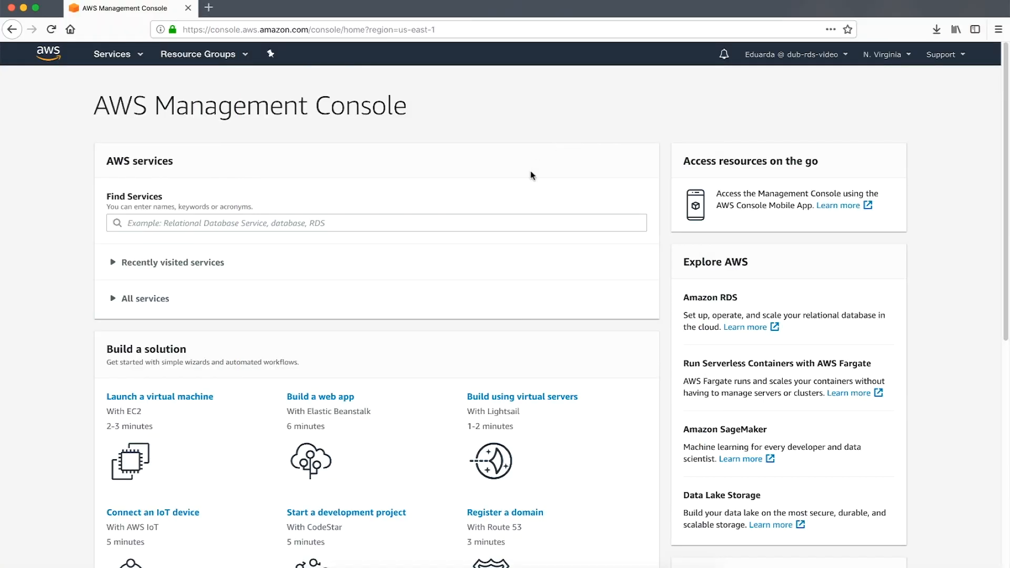
- Open the Amazon RDS service by searching 'rd' in Find Services
{"action": "type", "text": "rd"}
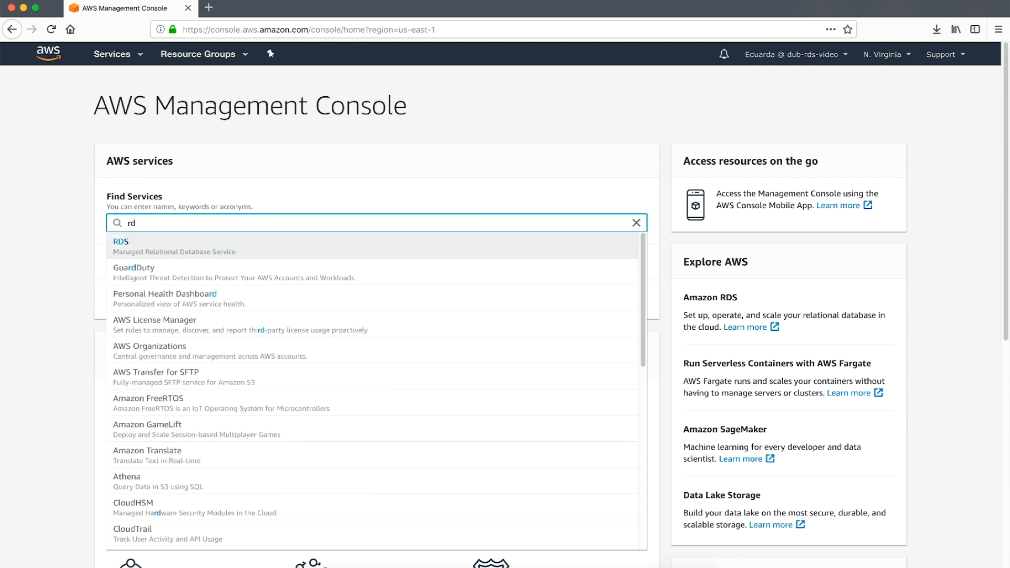
{"action": "left_click", "coordinate": [120, 245]}
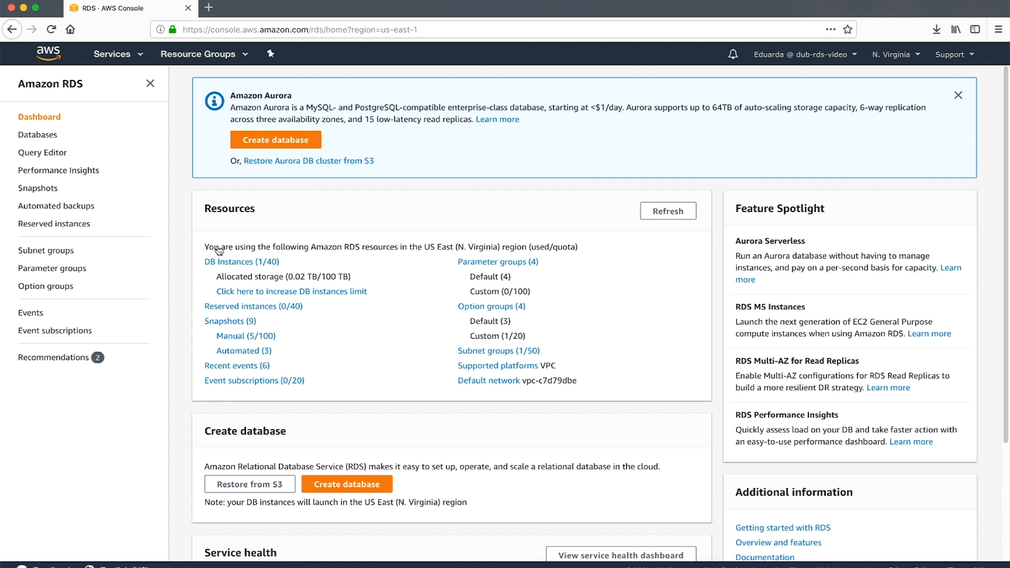
- View rds-video1's Monitoring tab and inspect the Free Storage Space chart showing about 5 MB free
{"action": "left_click", "coordinate": [37, 134]}
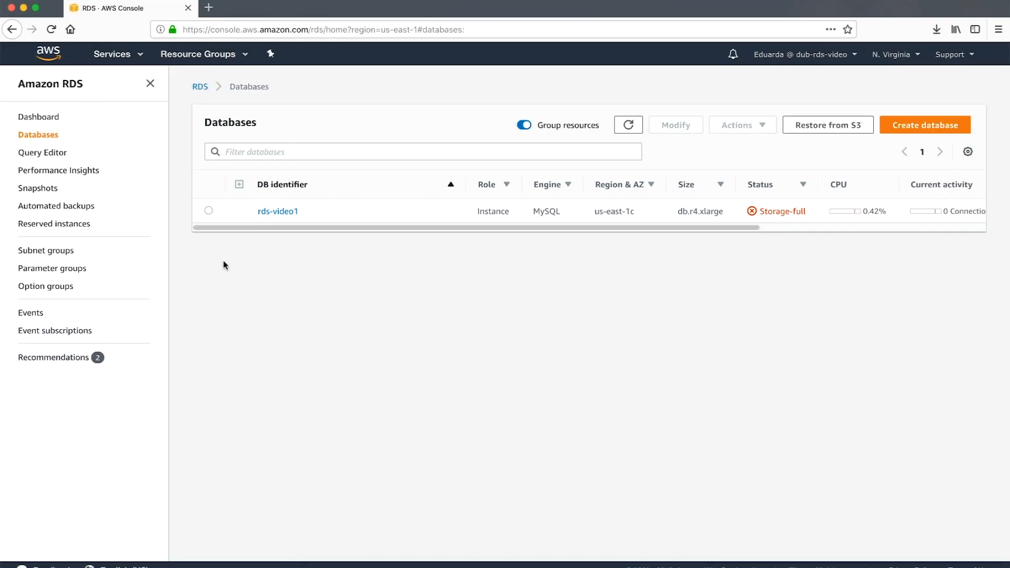
{"action": "left_click", "coordinate": [278, 210]}
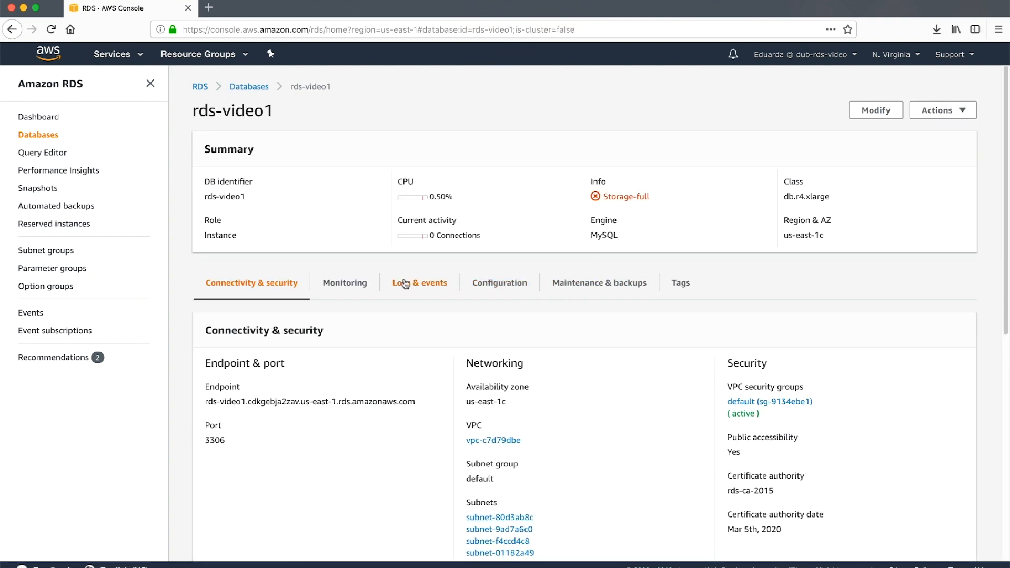
{"action": "left_click", "coordinate": [344, 282]}
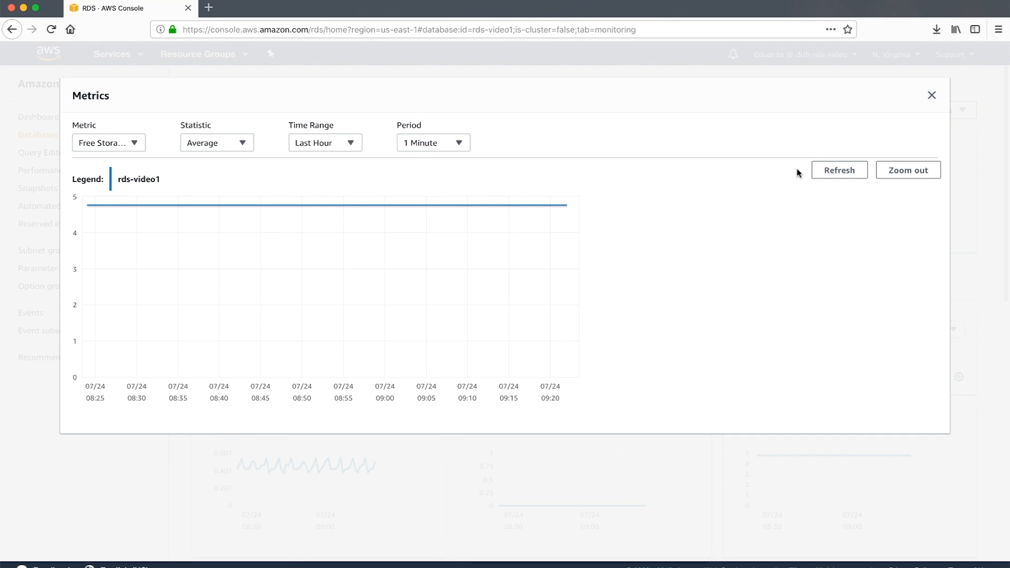
{"action": "left_click", "coordinate": [931, 96]}
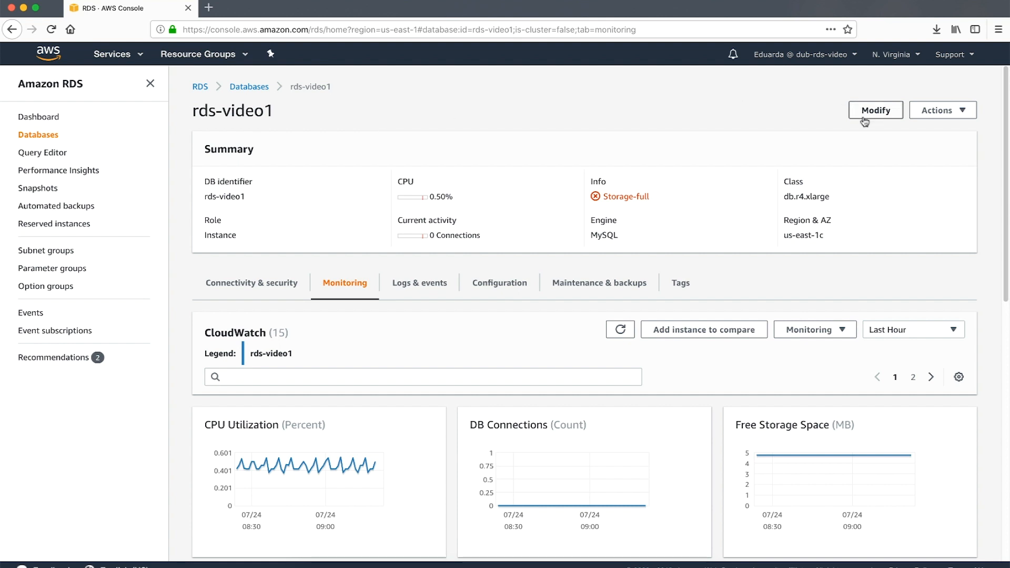
- Modify rds-video1, changing allocated storage from 20 GiB to 40 GiB, and continue to the summary
{"action": "left_click", "coordinate": [874, 109]}
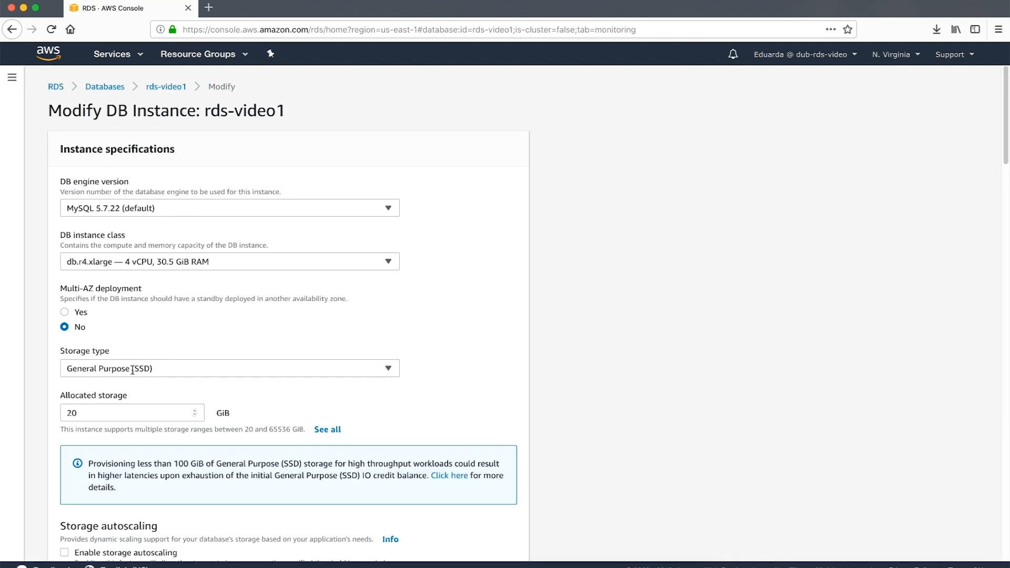
{"action": "left_click", "coordinate": [128, 412]}
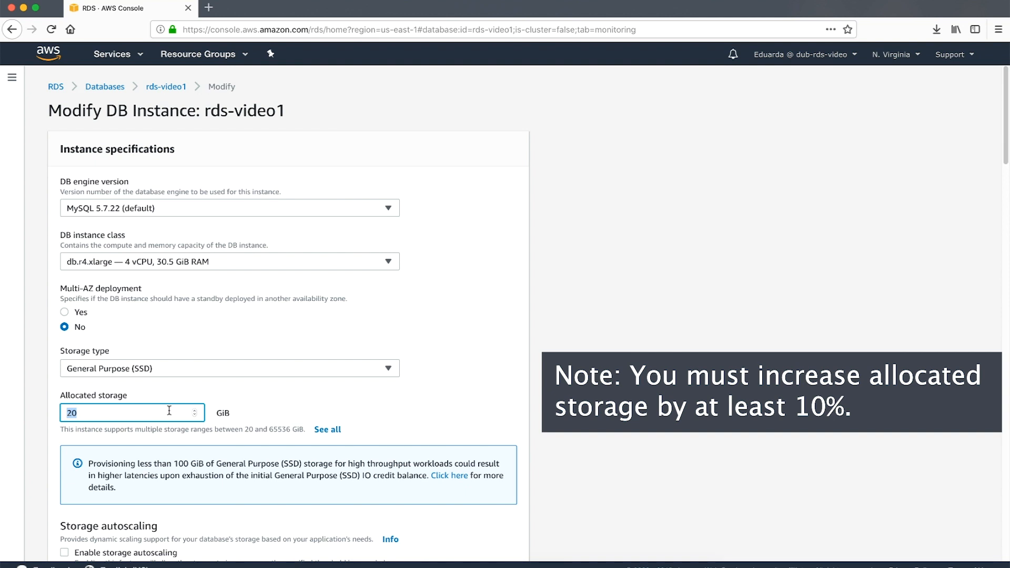
{"action": "type", "text": "40"}
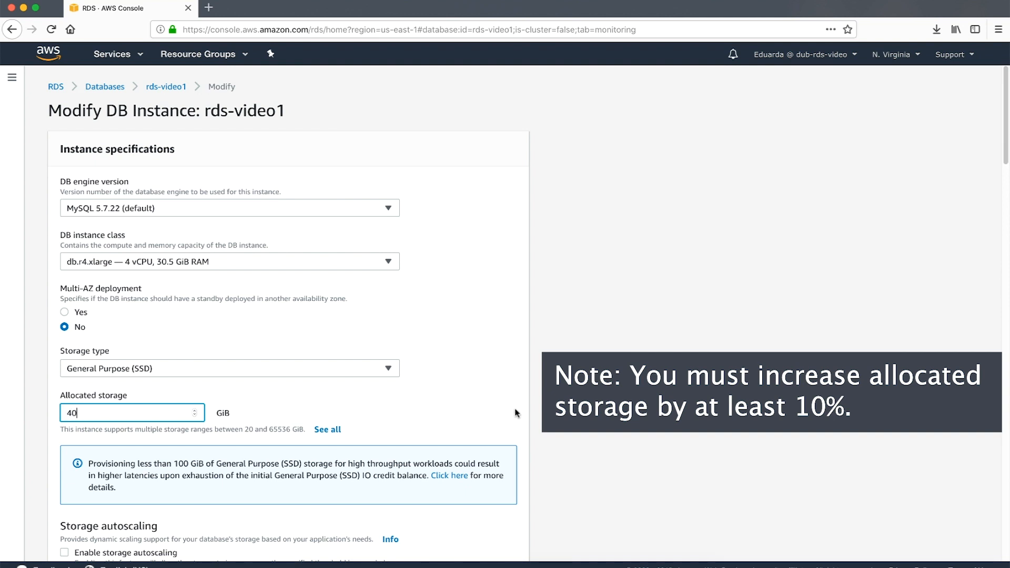
{"action": "scroll", "scroll_direction": "down", "scroll_amount": 3}
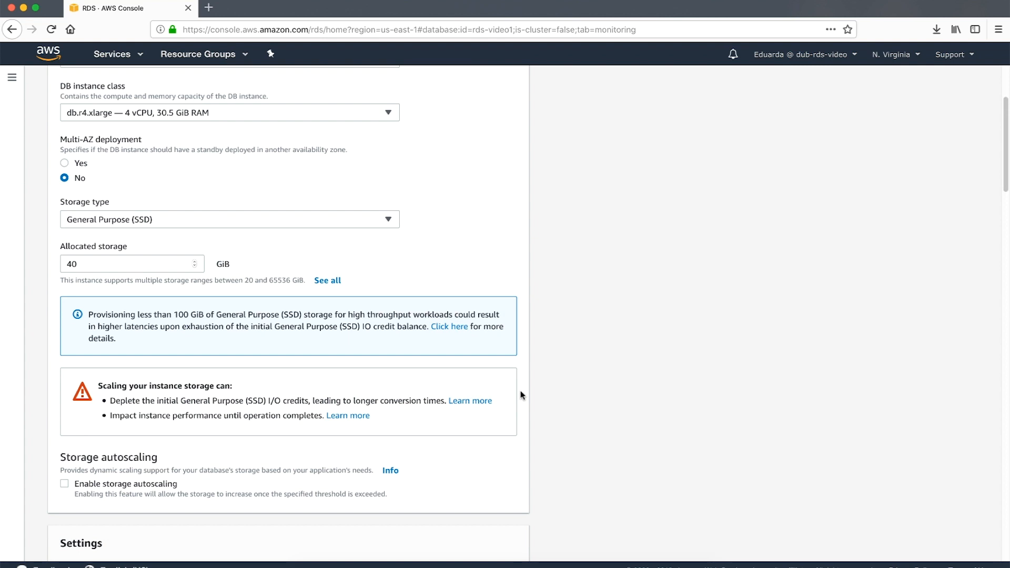
{"action": "scroll", "scroll_direction": "down", "scroll_amount": 3}
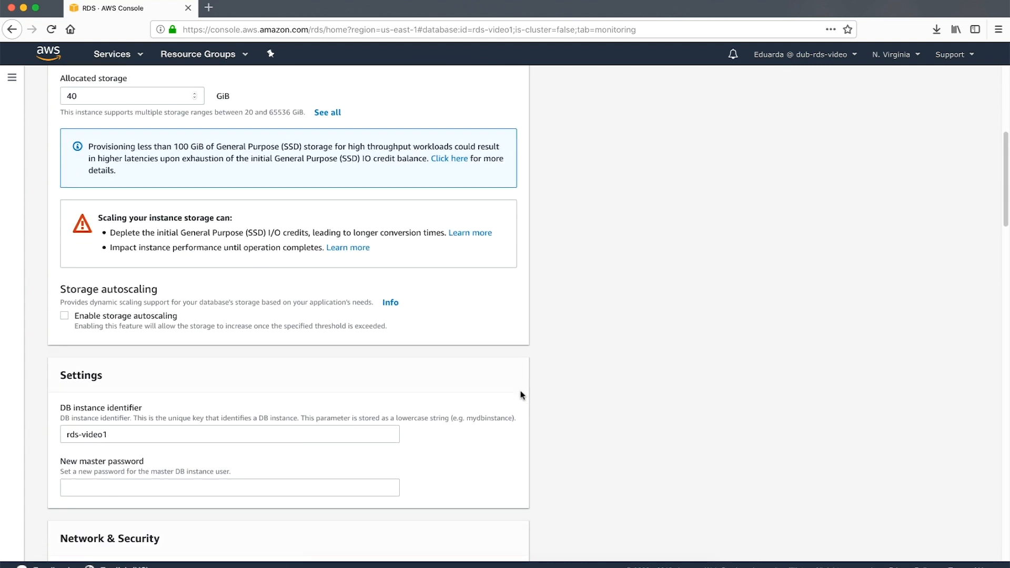
{"action": "scroll", "scroll_direction": "down", "scroll_amount": 3}
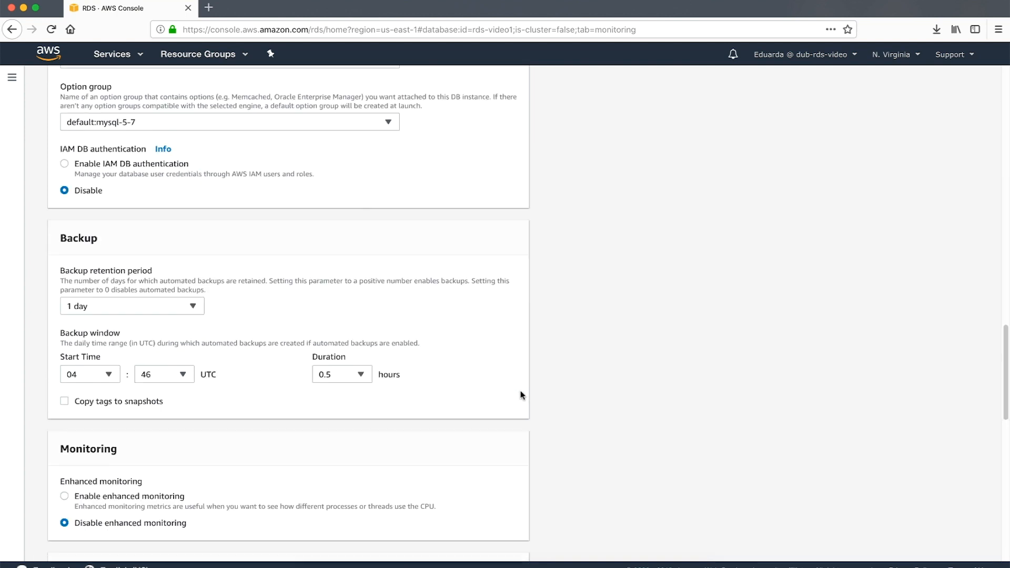
{"action": "scroll", "scroll_direction": "down", "scroll_amount": 3}
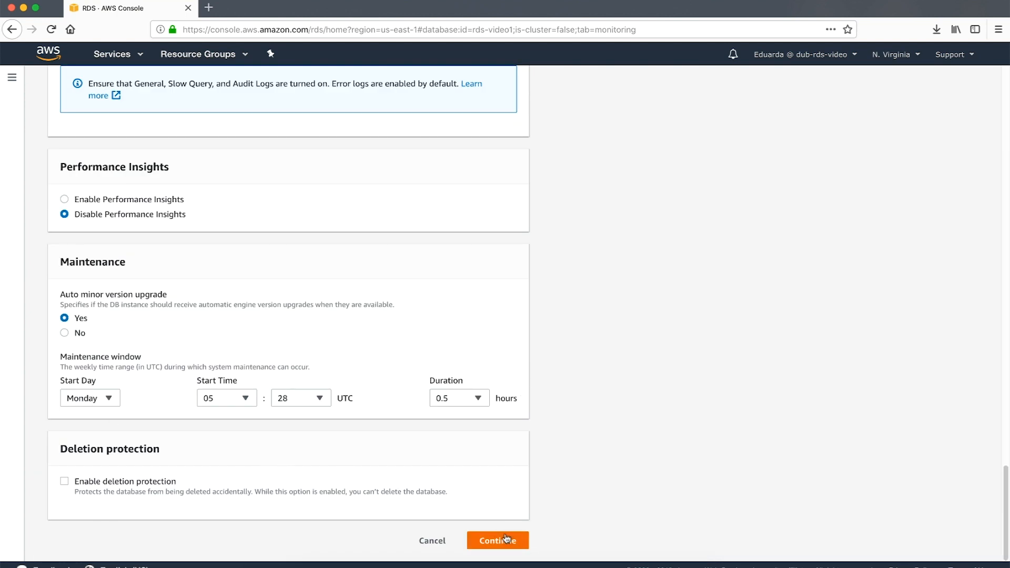
{"action": "left_click", "coordinate": [497, 541]}
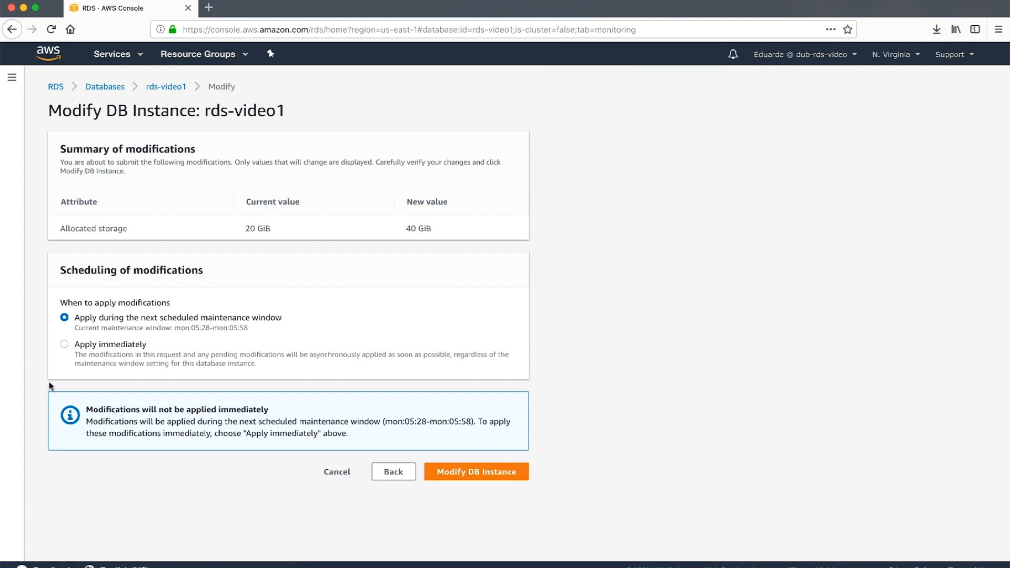
- Submit the storage modification with Apply immediately and wait until status is Available
{"action": "left_click", "coordinate": [65, 343]}
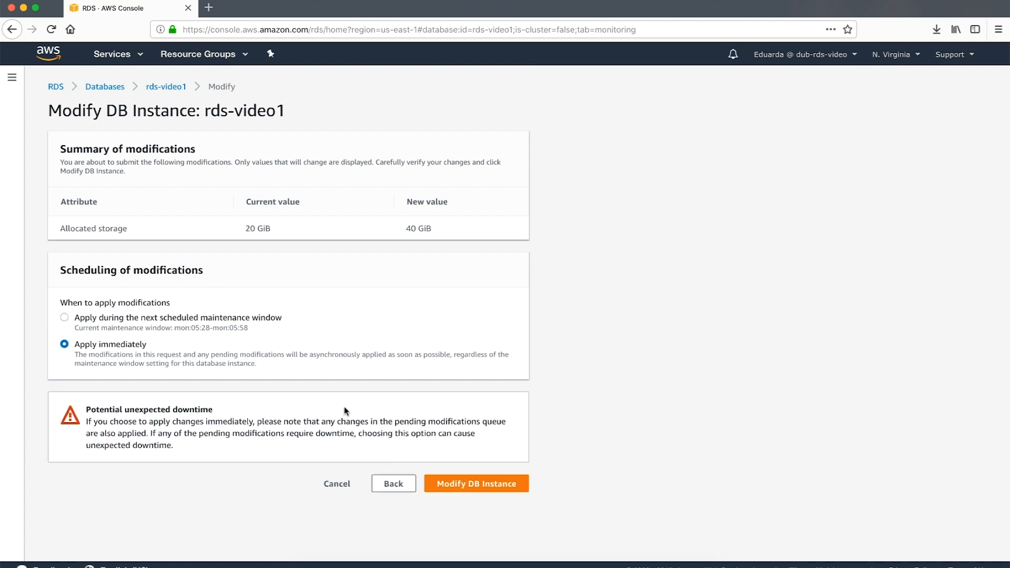
{"action": "mouse_move", "coordinate": [407, 455]}
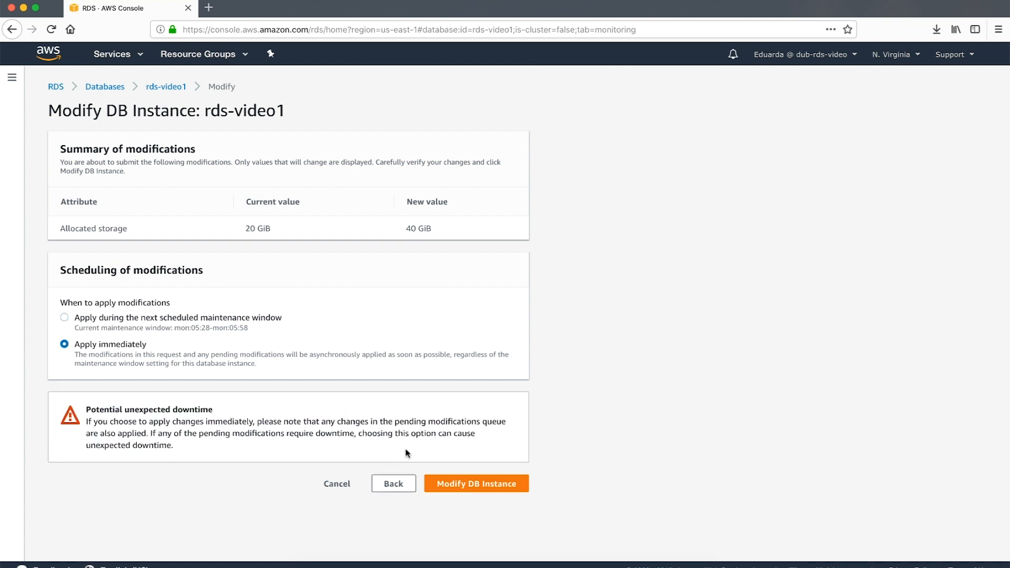
{"action": "left_click", "coordinate": [475, 484]}
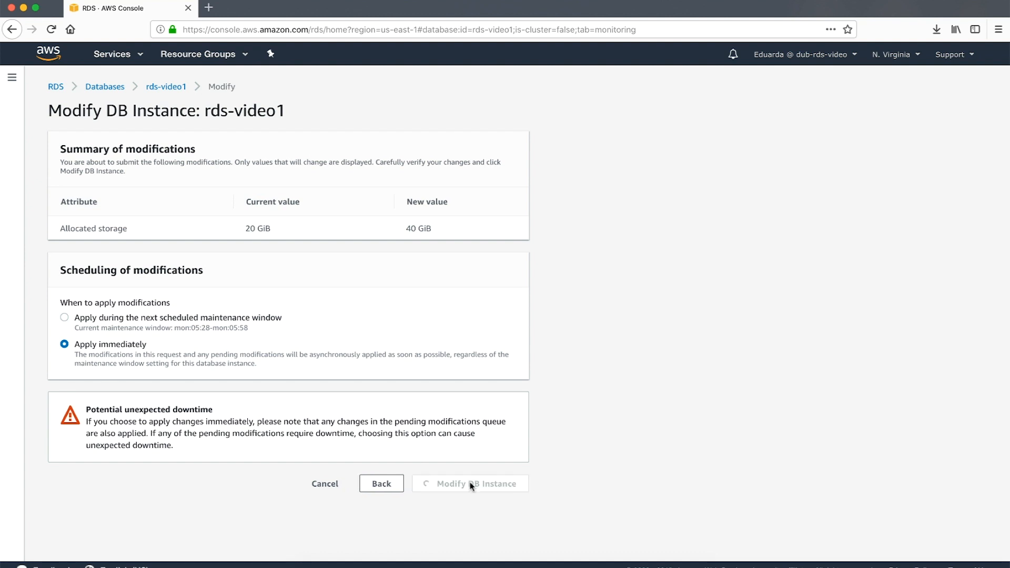
{"action": "left_click", "coordinate": [470, 483]}
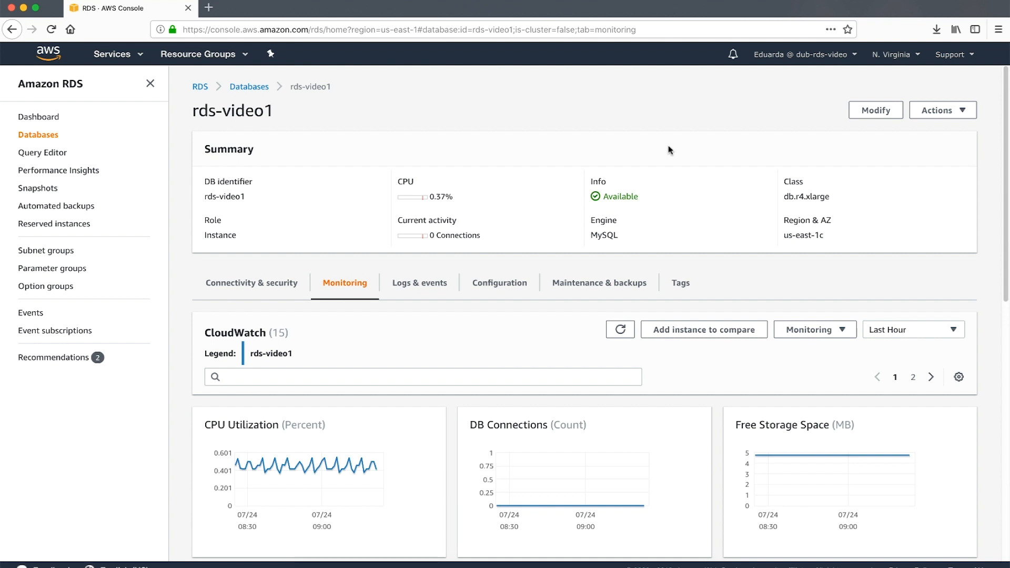
{"action": "mouse_move", "coordinate": [639, 178]}
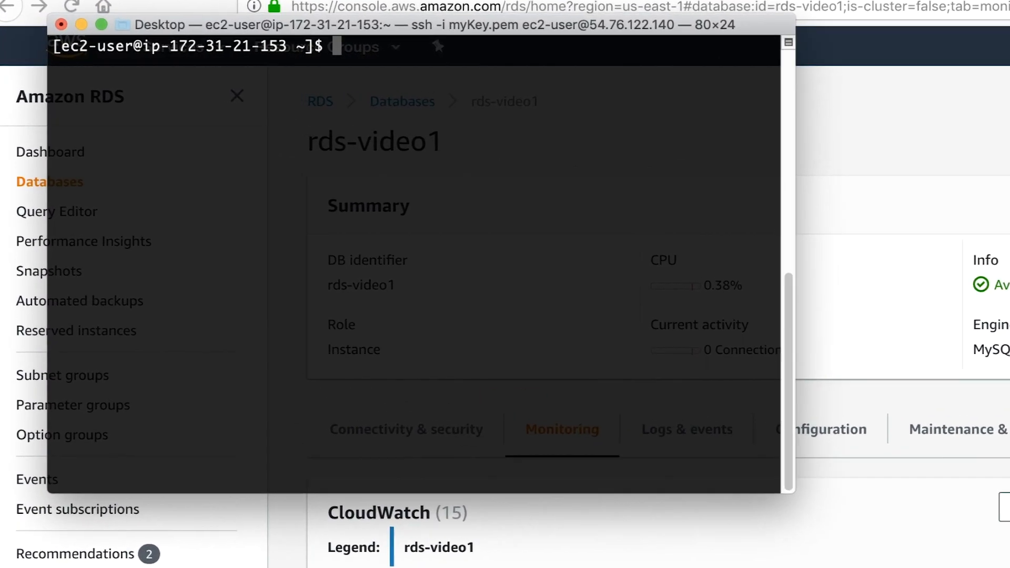
- Connect to rds-video1 as admin via mysql on port 3306 and run show full processlist;
{"action": "type", "text": "mysql -h rds-video1.cdkgebja2zav.us-east-1.rds.amazonaws.com -P 3306 -u admin -p"}
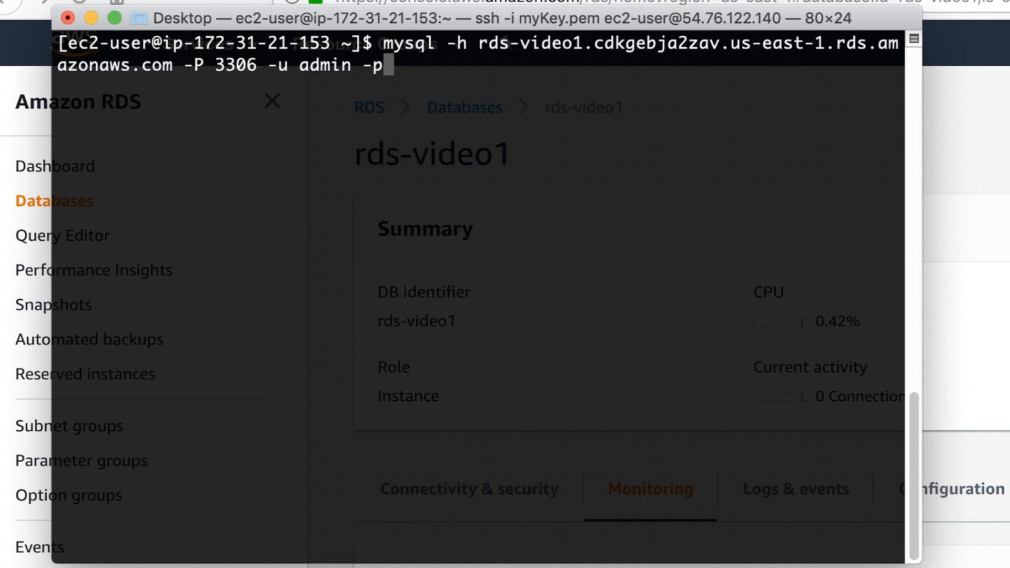
{"action": "key", "text": "Return"}
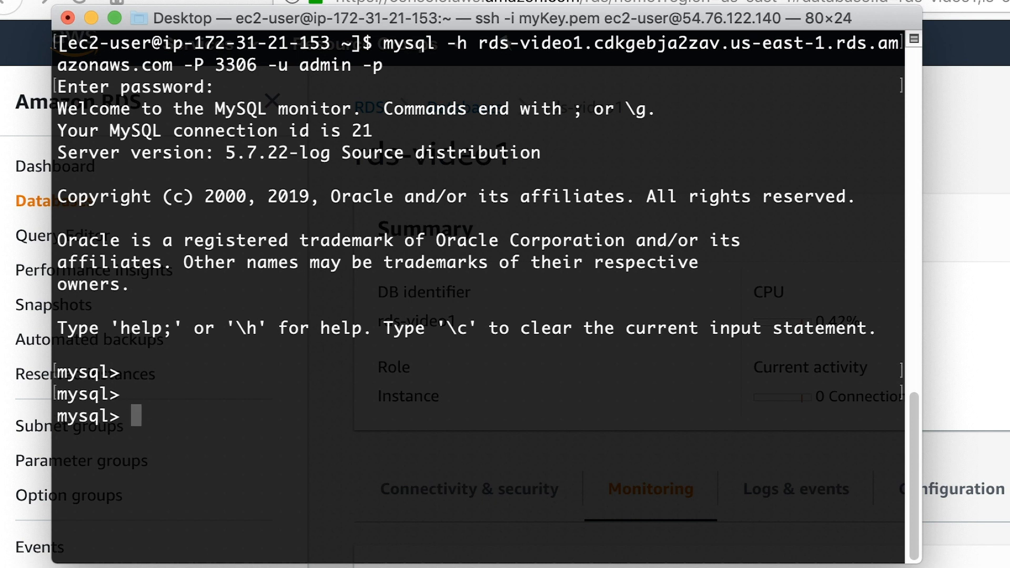
{"action": "type", "text": "show full processlist"}
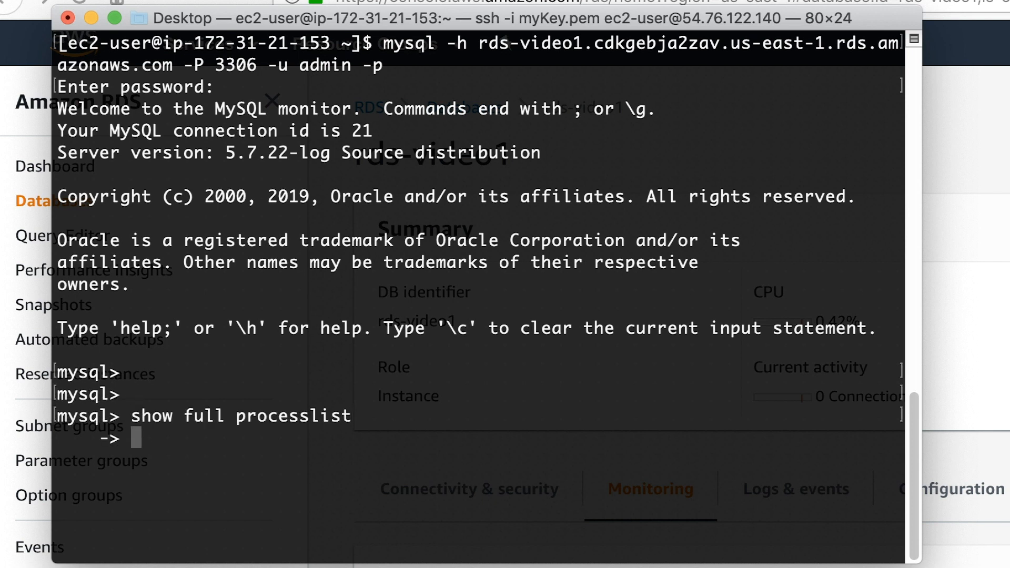
{"action": "type", "text": ";"}
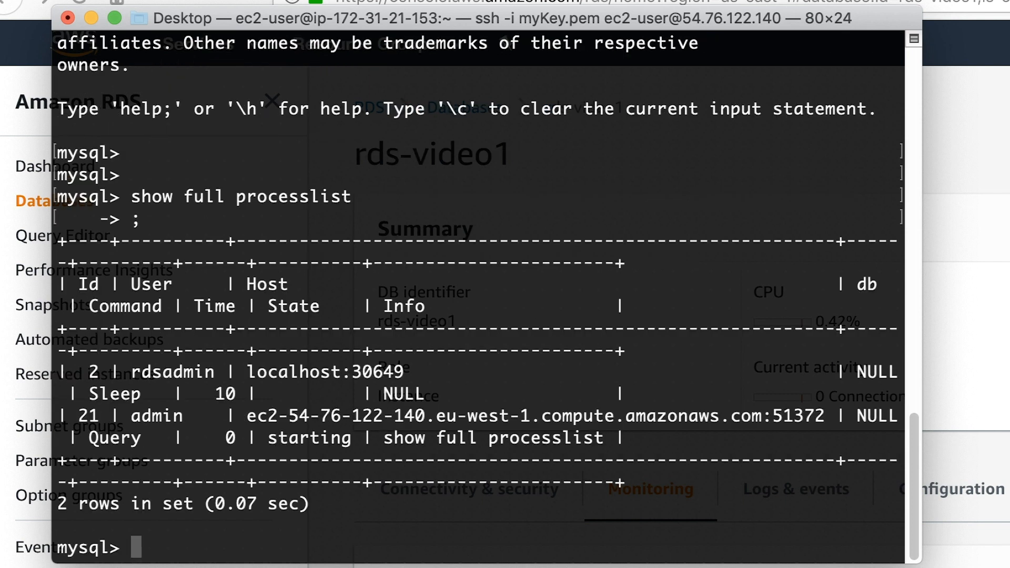